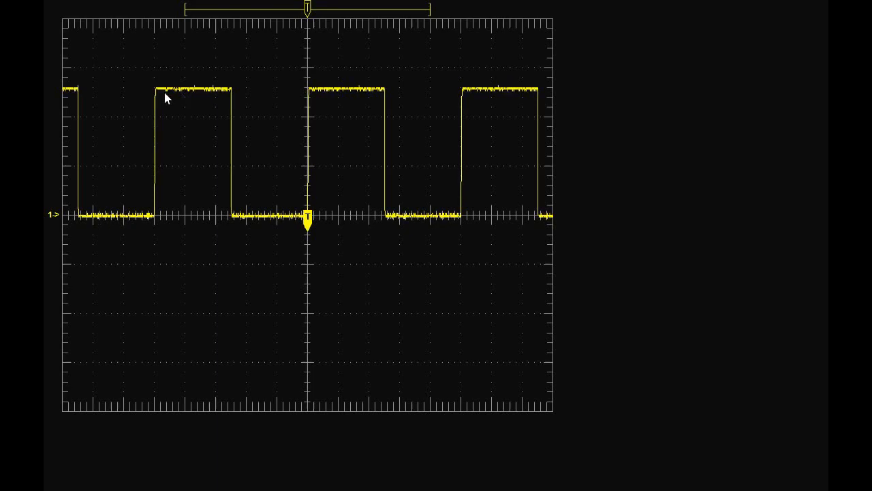
mouse_move(198, 94)
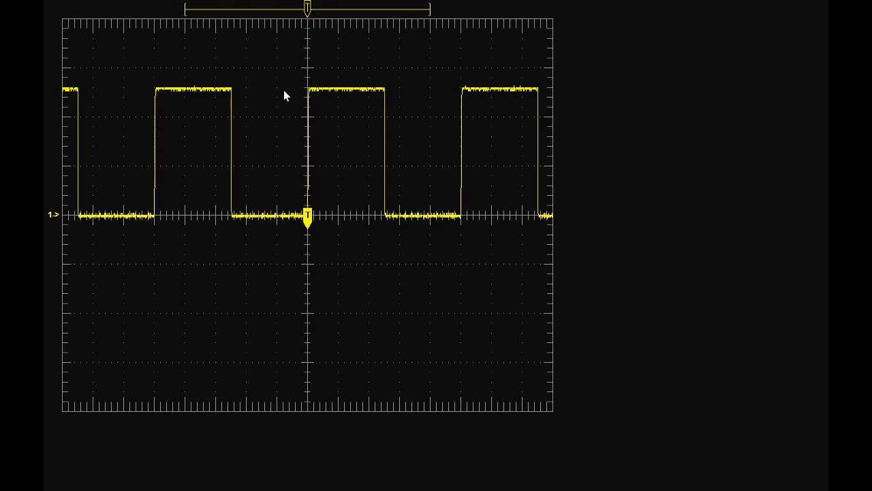
mouse_move(158, 99)
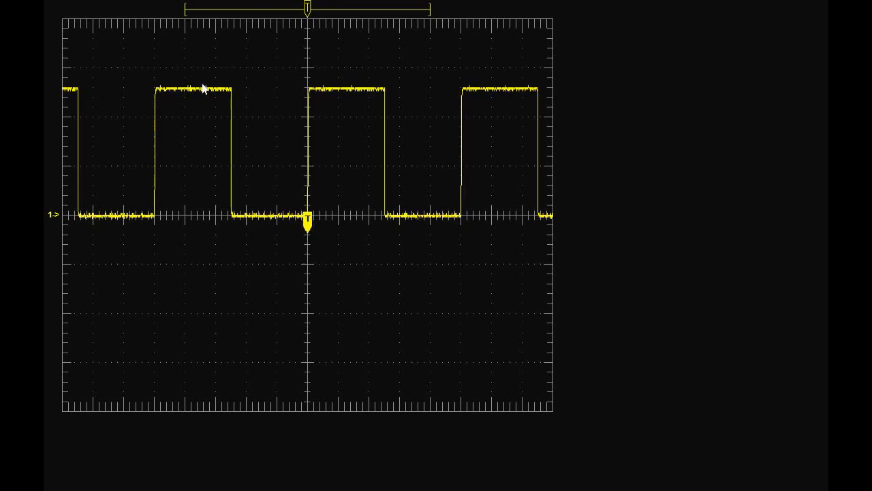
mouse_move(169, 64)
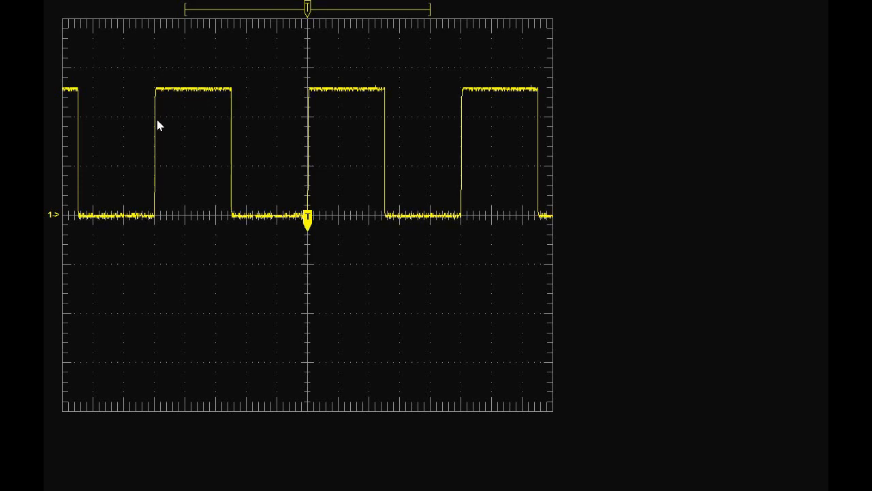
mouse_move(155, 56)
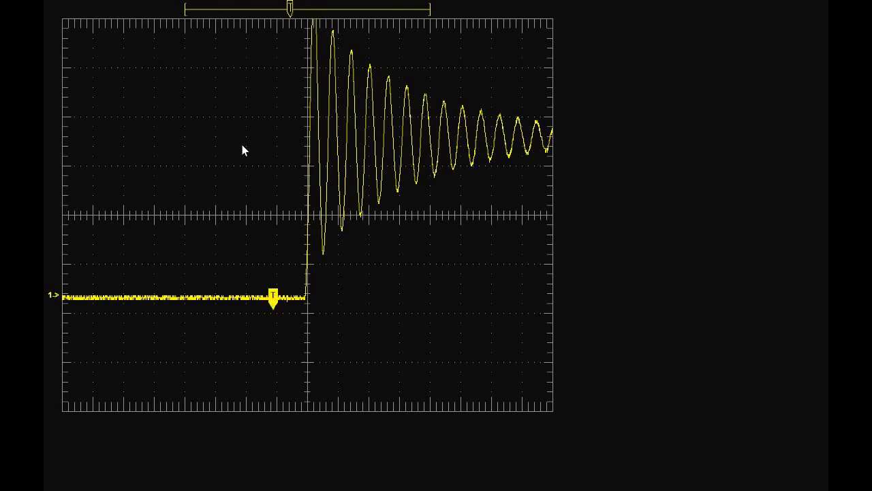
Drag the horizontal position leftward in three moves until the trigger point nearly reaches the left edge.
drag(272, 295, 204, 295)
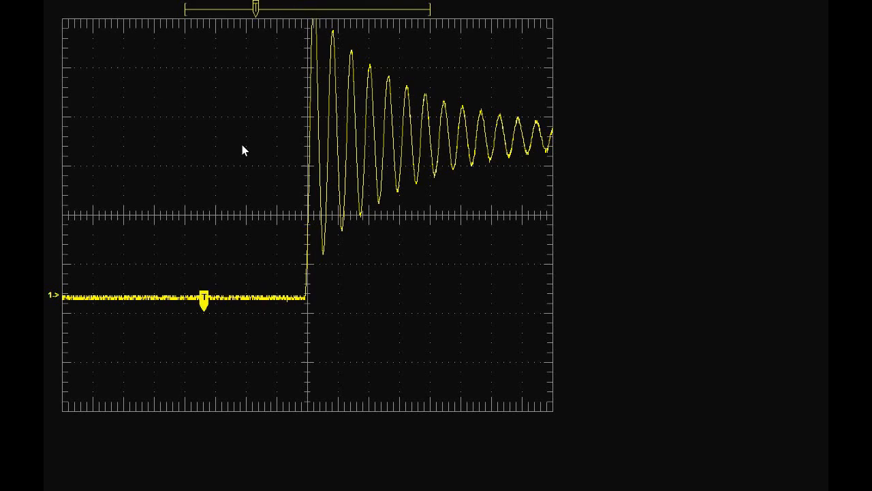
drag(205, 303, 143, 303)
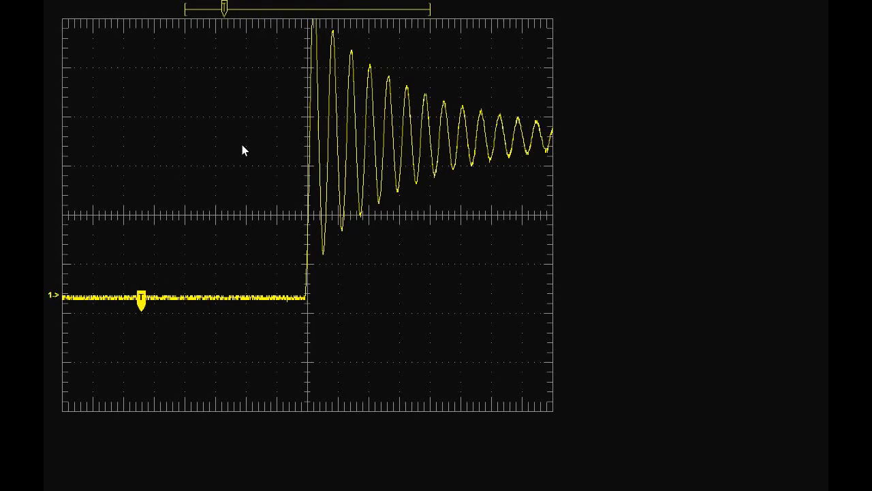
drag(142, 300, 89, 300)
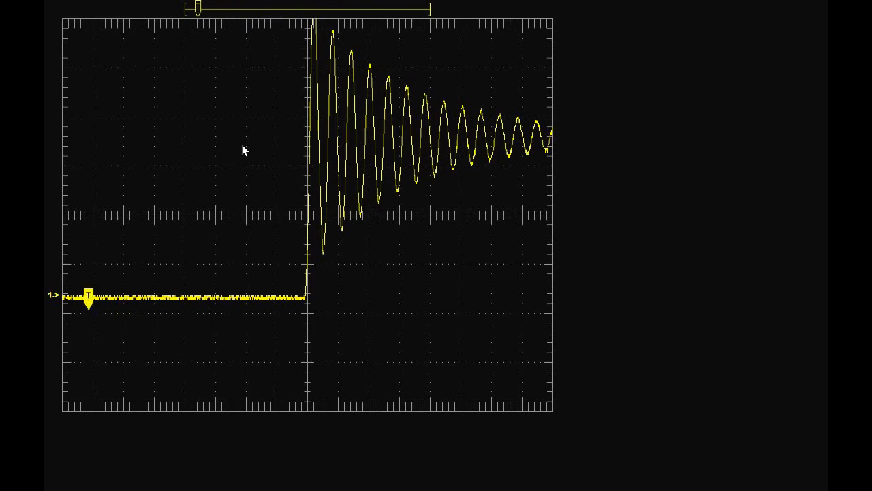